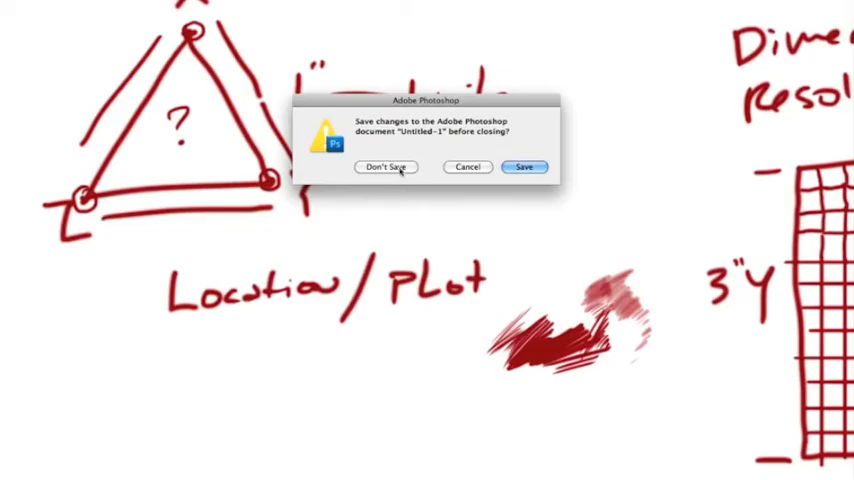
# Discard the Untitled-1 document's unsaved changes with Don't Save.
pyautogui.click(386, 166)
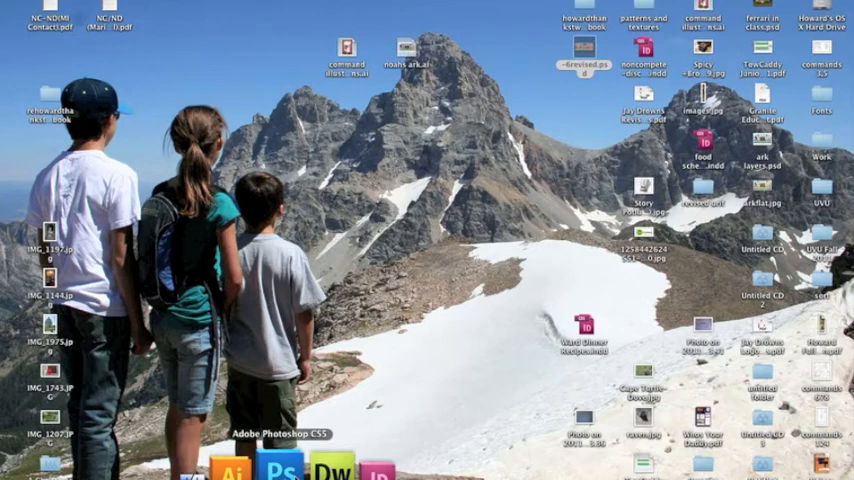
# Start a new document named 'Wendell' via File > New.
pyautogui.click(30, 5)
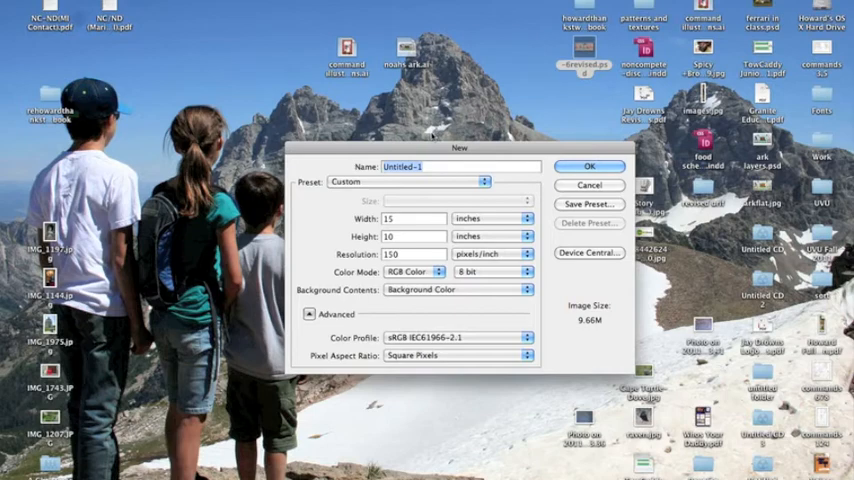
pyautogui.write('Wendel')
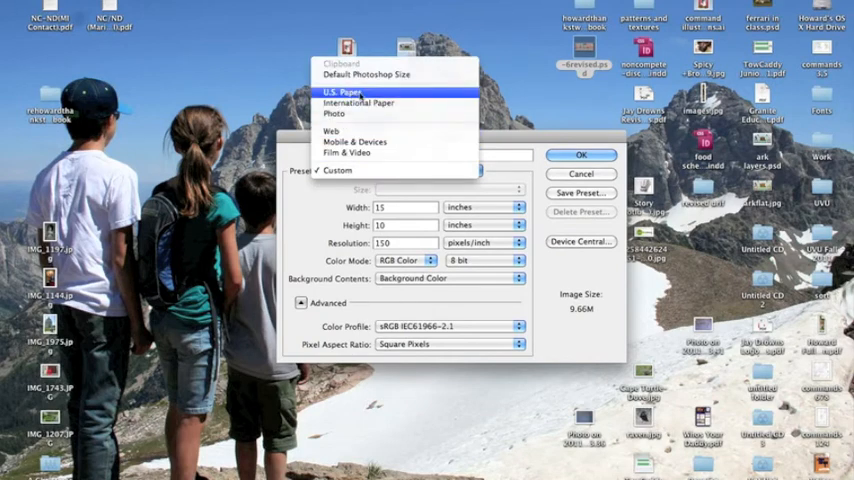
pyautogui.moveTo(355, 141)
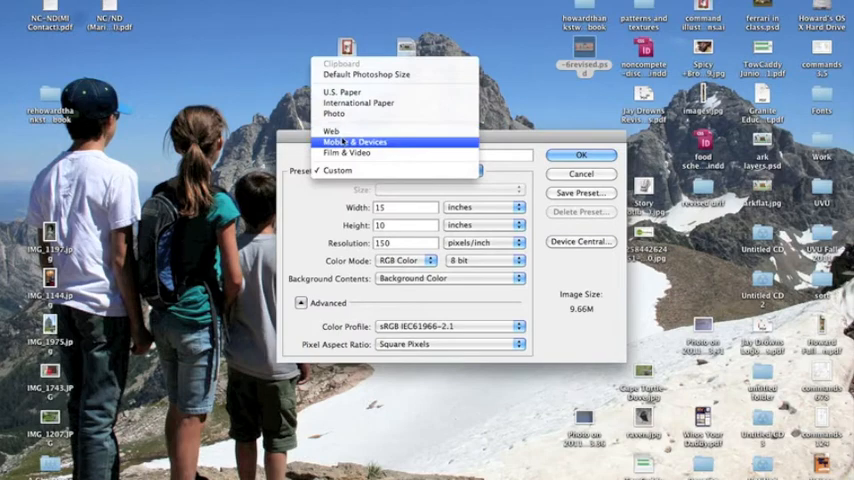
pyautogui.moveTo(491, 141)
pyautogui.write('Wendell')
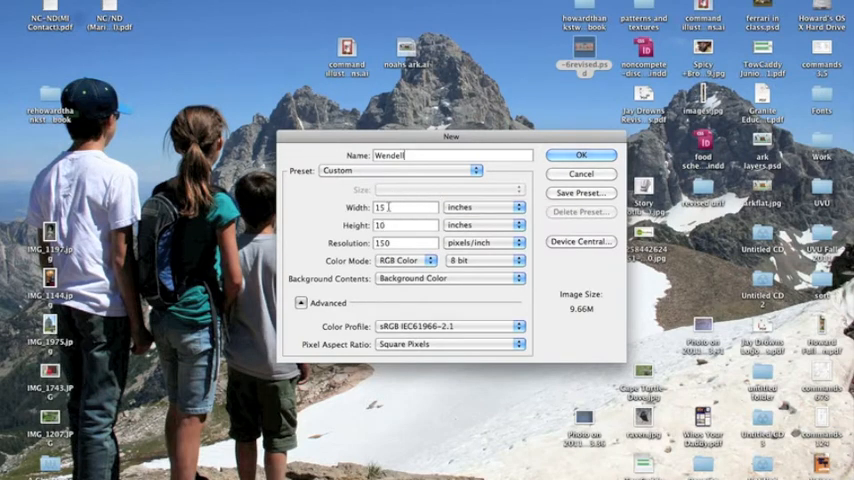
# Show the Width unit options: pixels, inches, cm, mm, points, picas, columns.
pyautogui.click(405, 207)
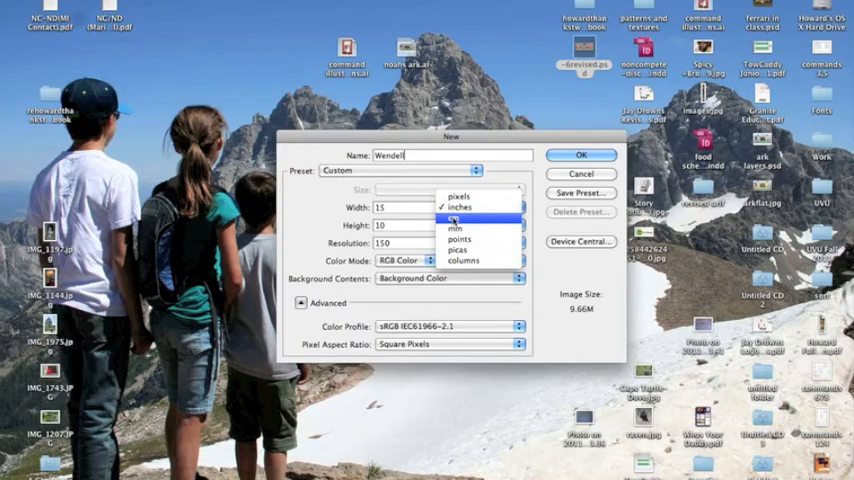
pyautogui.moveTo(470, 229)
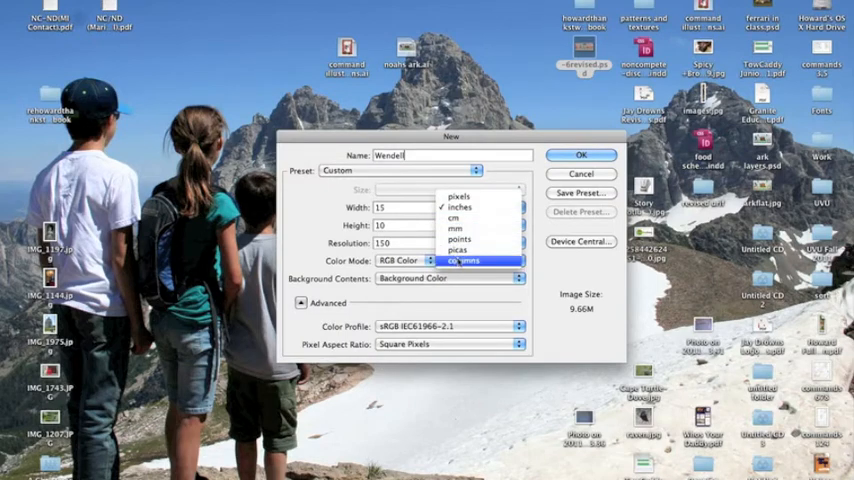
pyautogui.moveTo(475, 207)
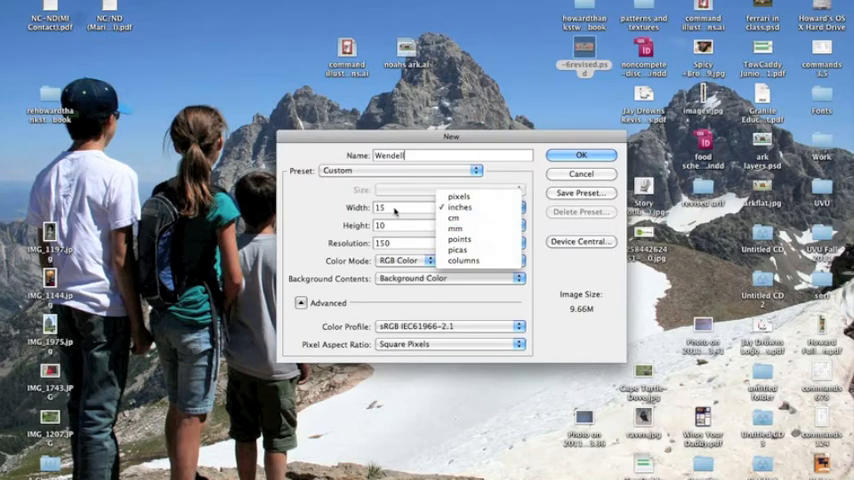
# Keep inches, set resolution to 72 pixels/inch, and leave color mode on RGB Color.
pyautogui.click(459, 207)
pyautogui.write('72')
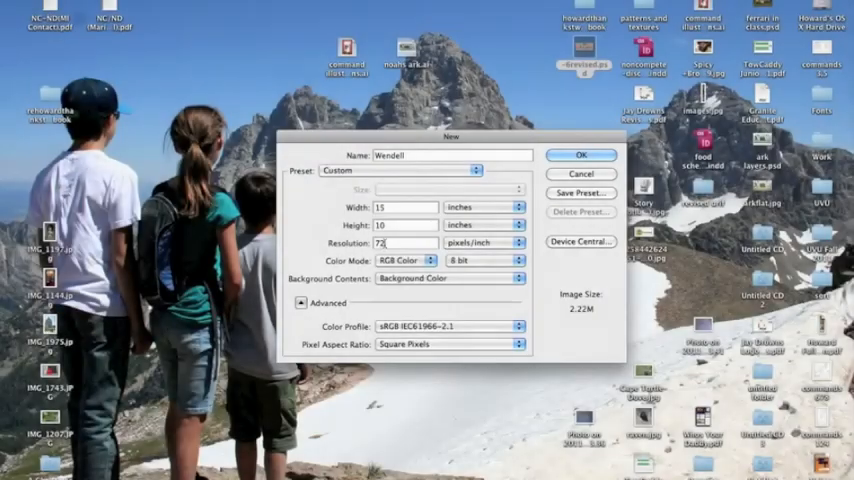
pyautogui.click(390, 243)
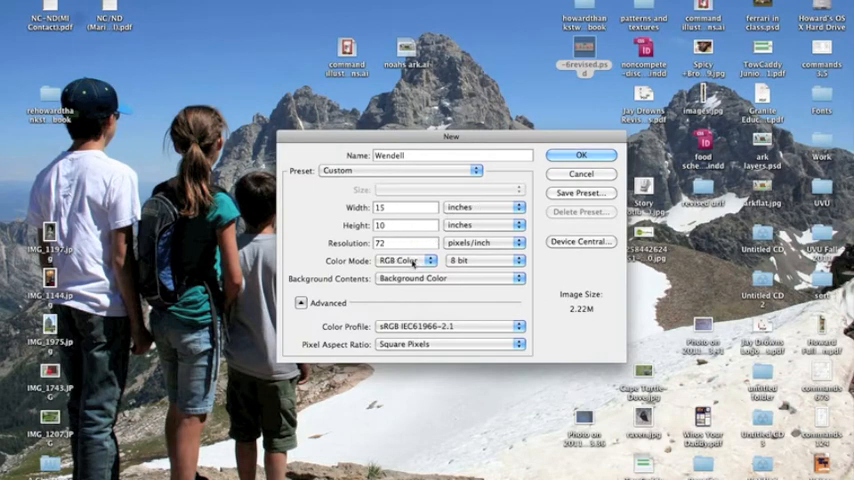
pyautogui.click(406, 260)
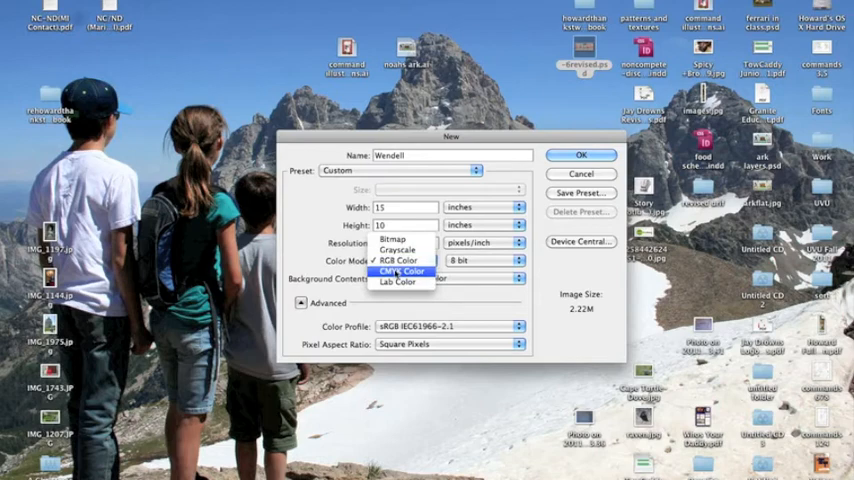
pyautogui.moveTo(398, 239)
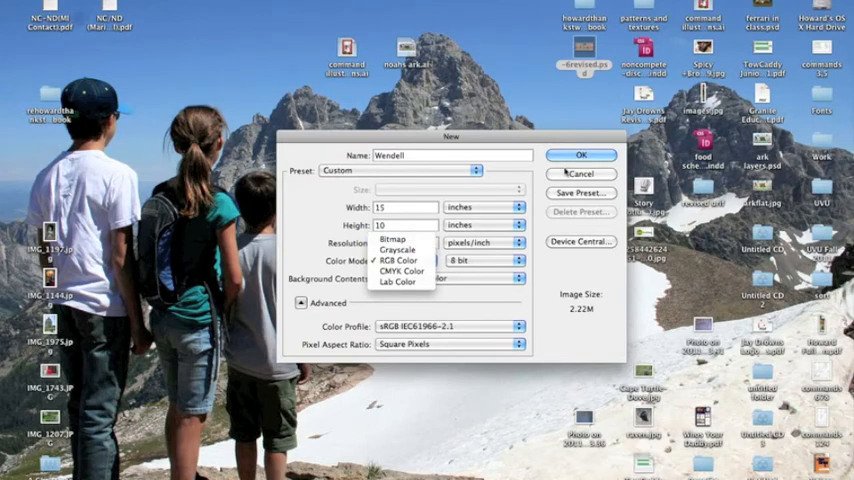
pyautogui.click(400, 260)
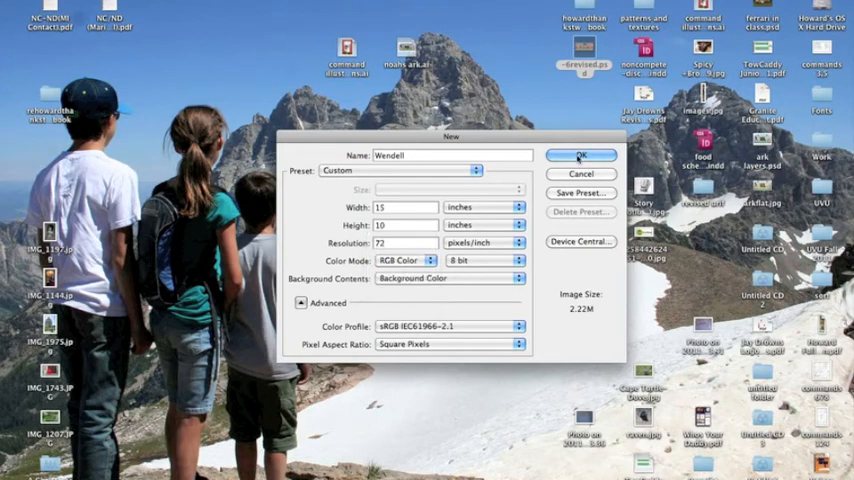
pyautogui.click(406, 260)
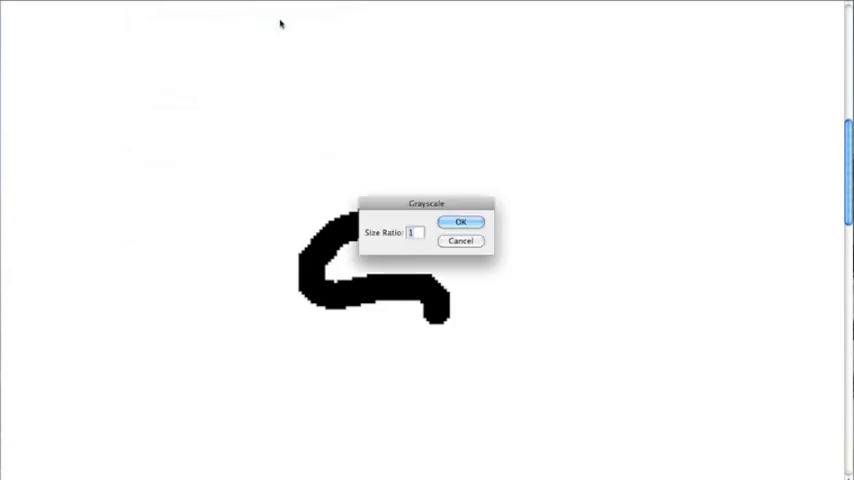
# Confirm the Grayscale conversion and paint a soft gray squiggle right of the black stroke.
pyautogui.click(461, 221)
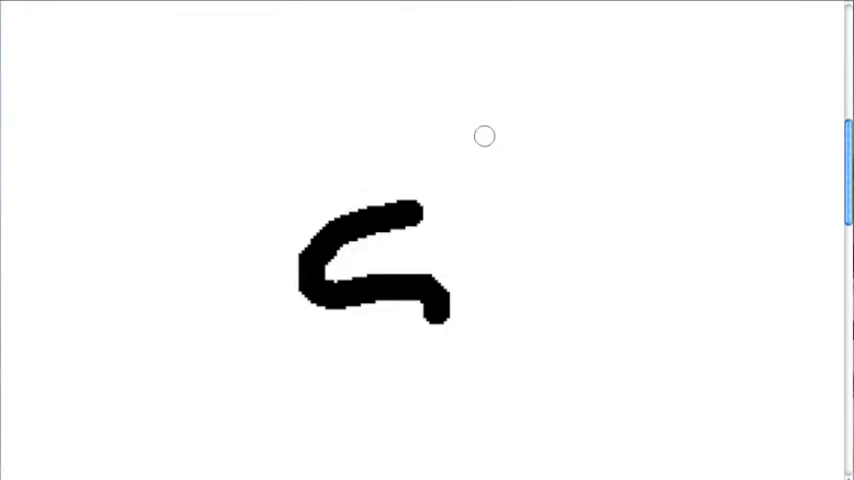
pyautogui.moveTo(556, 124)
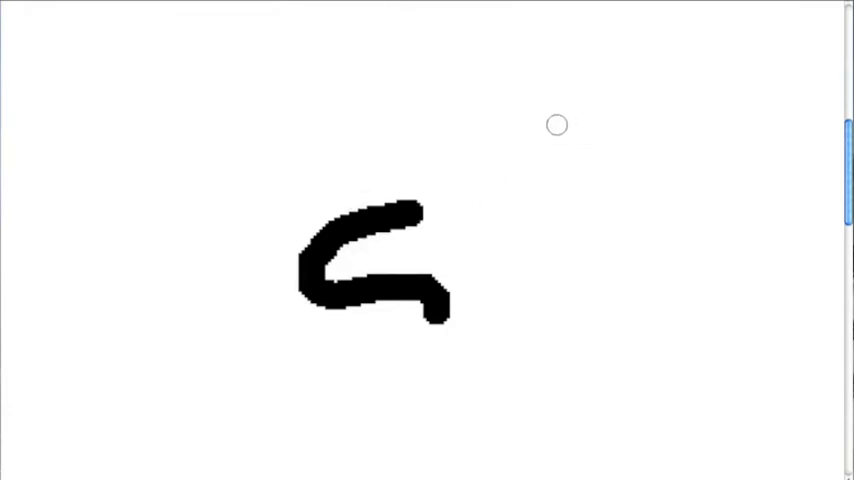
pyautogui.moveTo(555, 125); pyautogui.dragTo(585, 362)
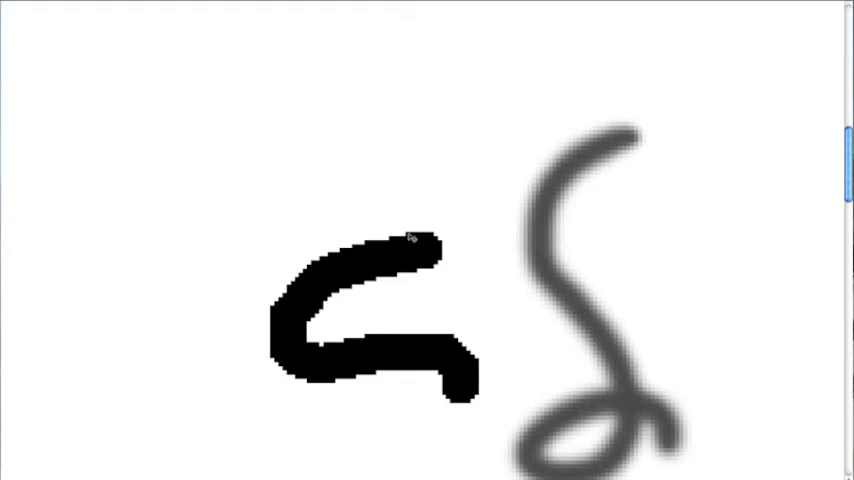
pyautogui.moveTo(532, 134)
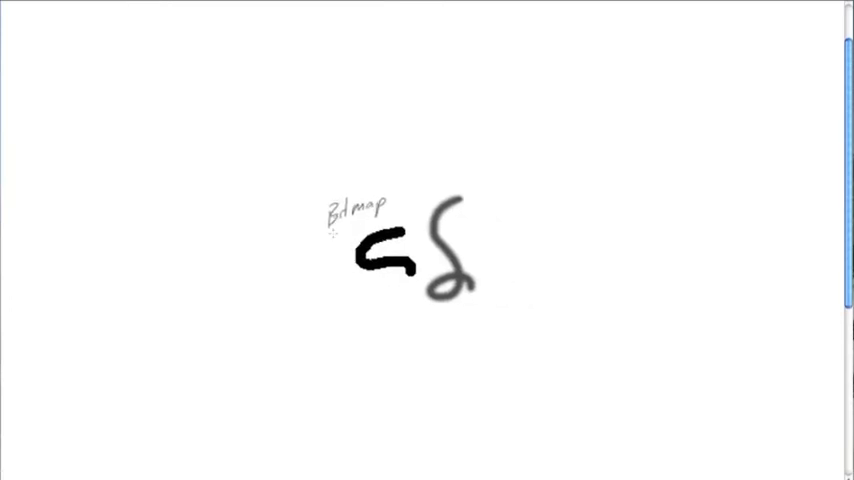
# Handwrite 'Bitmap', 'BW', 'Grayscale' and '256' labels with vertical dividers.
pyautogui.write('Bi')
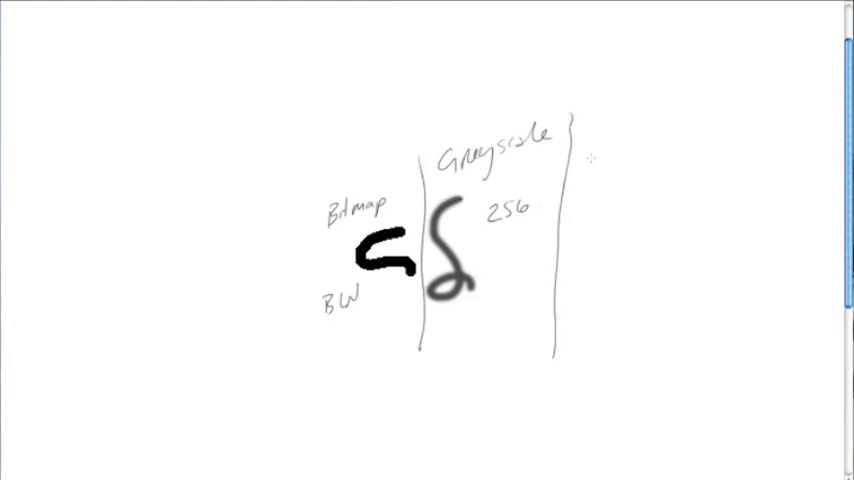
# Write 'RGB' with red R 256, G 256, B 256 beneath it.
pyautogui.write('RGB')
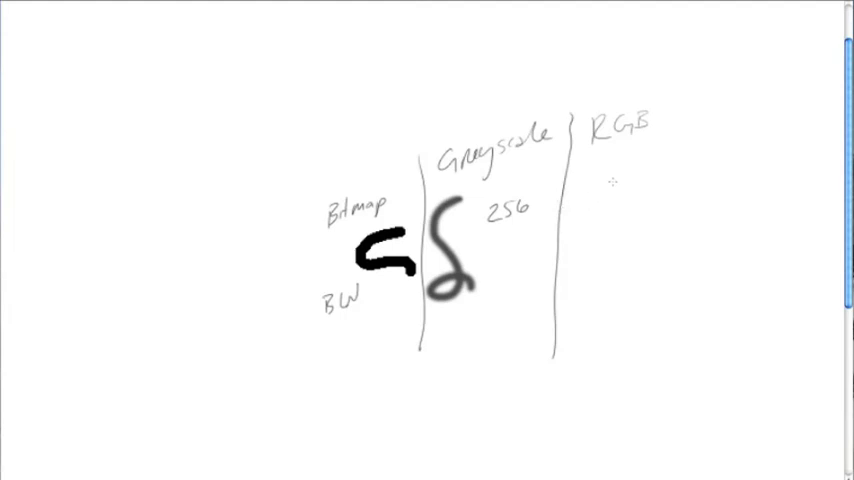
pyautogui.moveTo(615, 180); pyautogui.dragTo(640, 180)
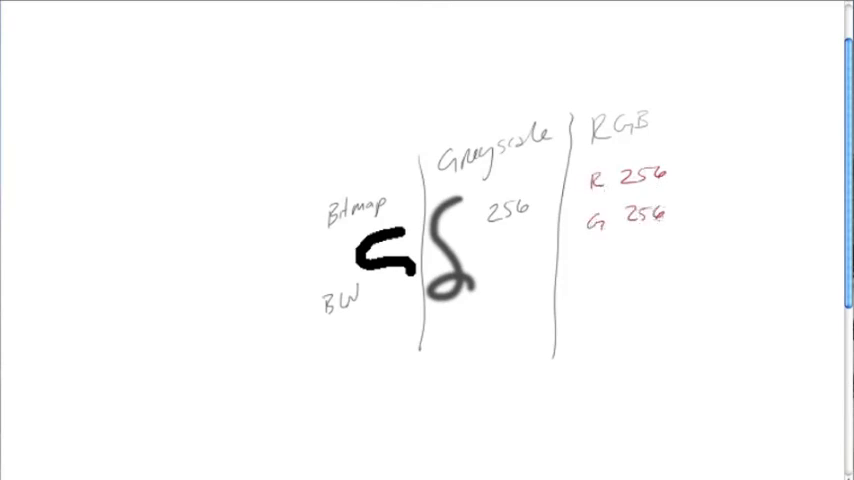
pyautogui.write('B ?')
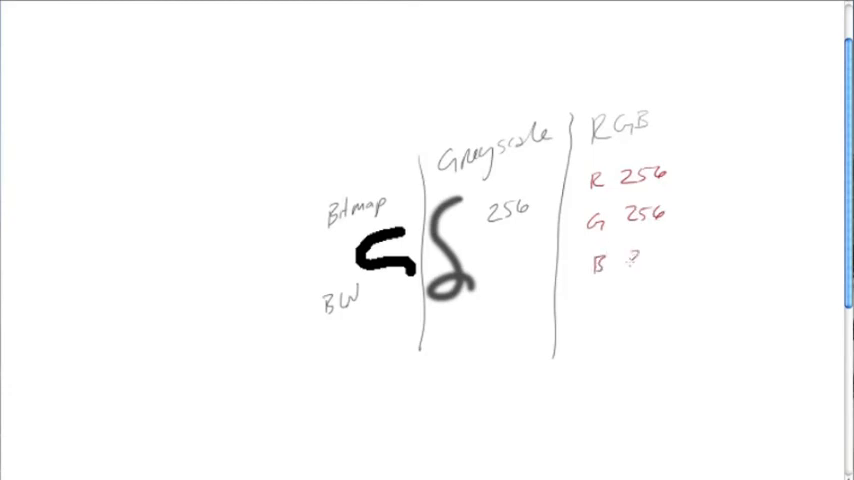
pyautogui.write('256')
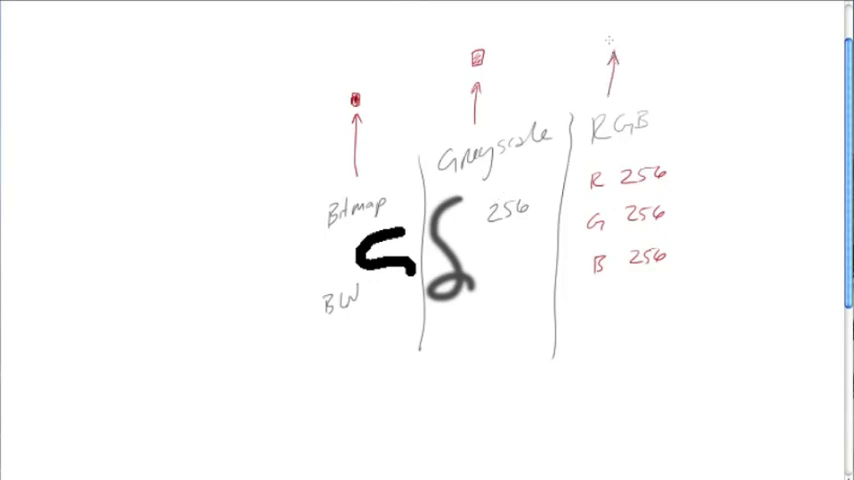
# Pan left, draw a red vertical divider right of RGB, and write 'CMYK'.
pyautogui.click(612, 40)
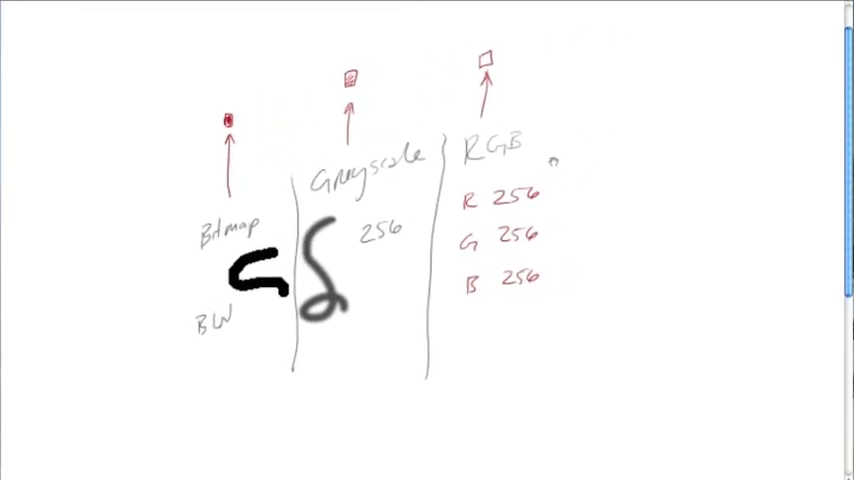
pyautogui.moveTo(590, 115); pyautogui.dragTo(590, 350)
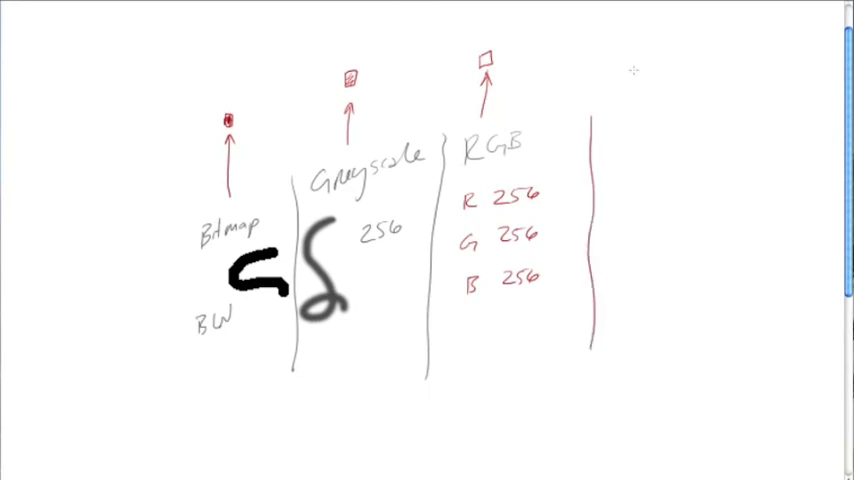
pyautogui.write('CMYK')
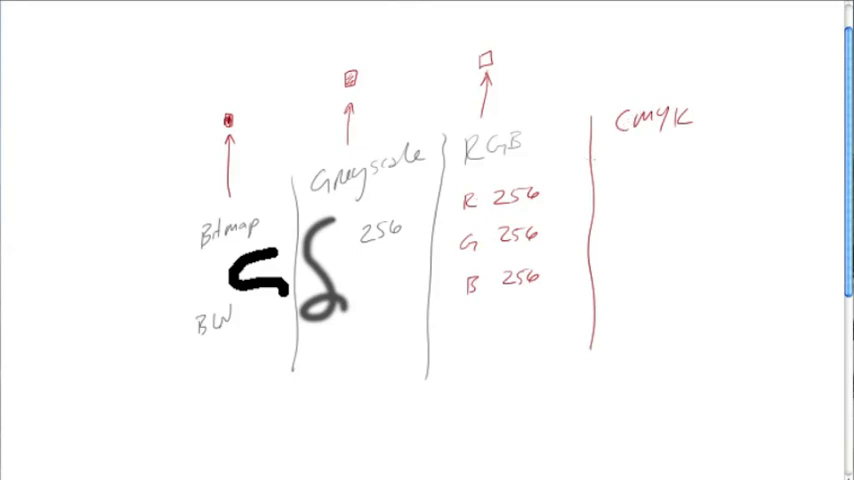